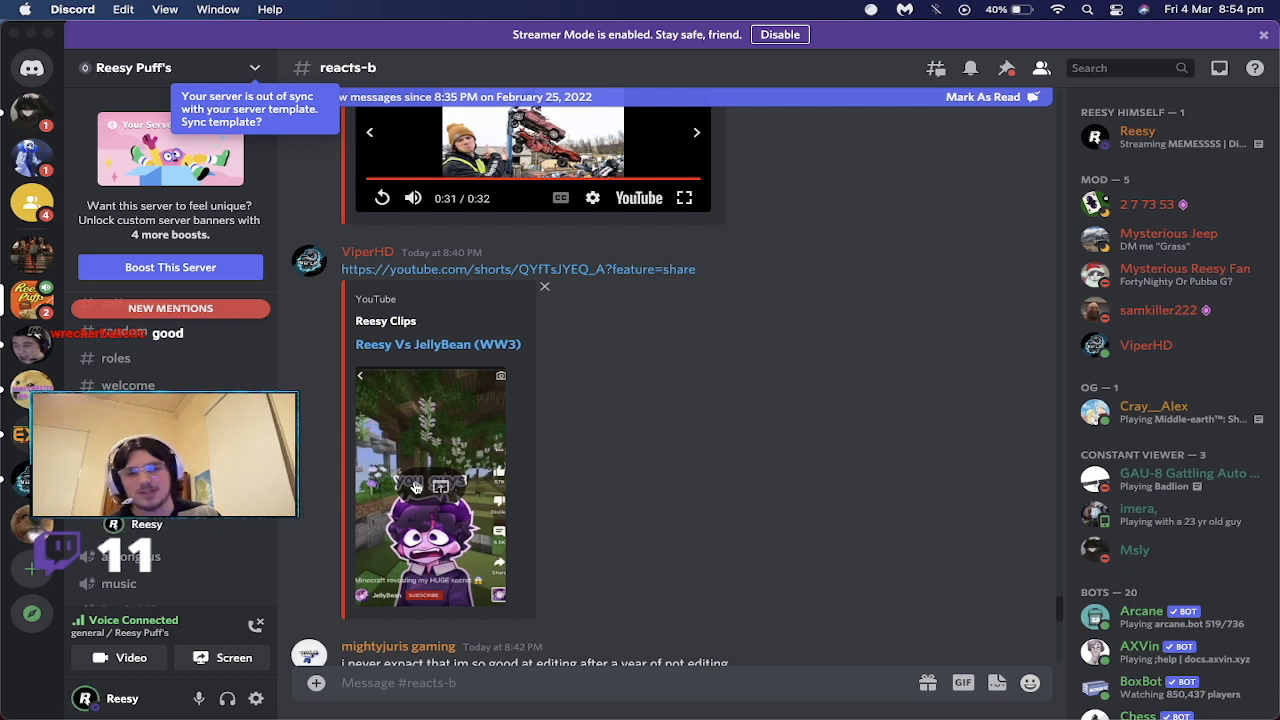
Play the embedded 'Reesy Vs JellyBean (WW3)' Short in #reacts-b until its replay end screen.
{"action": "left_click", "coordinate": [430, 487]}
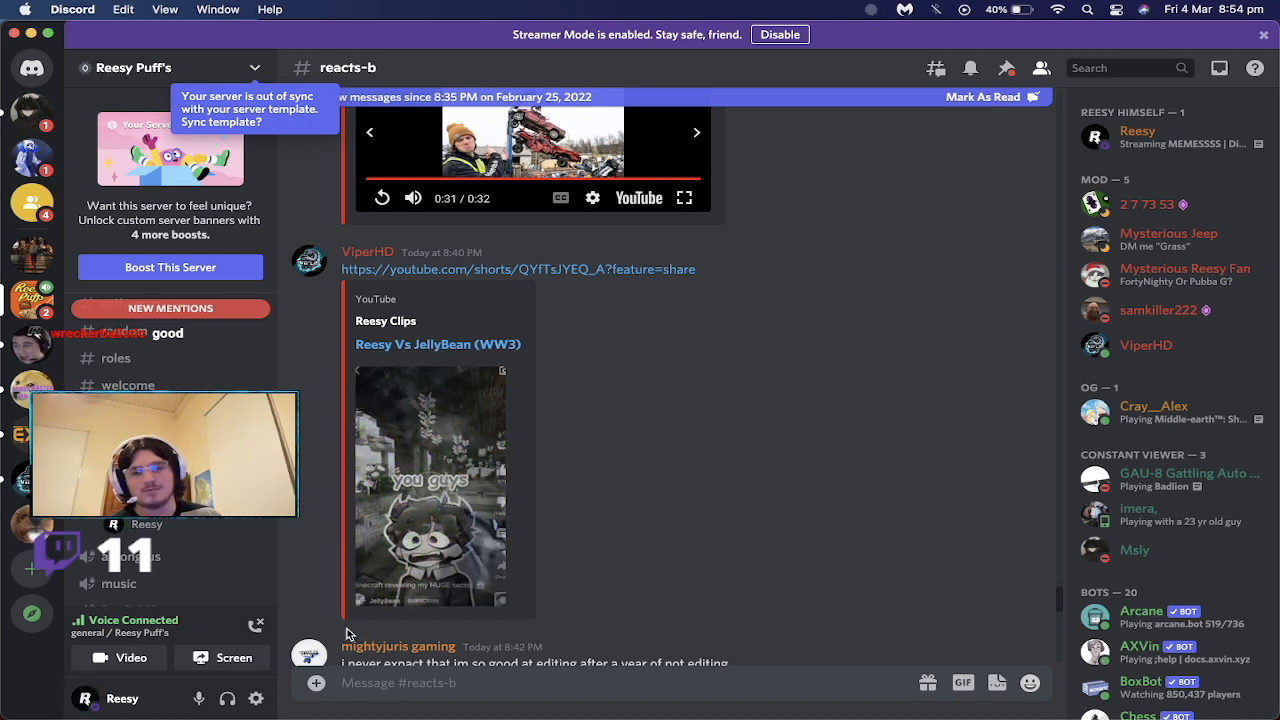
{"action": "left_click", "coordinate": [430, 487]}
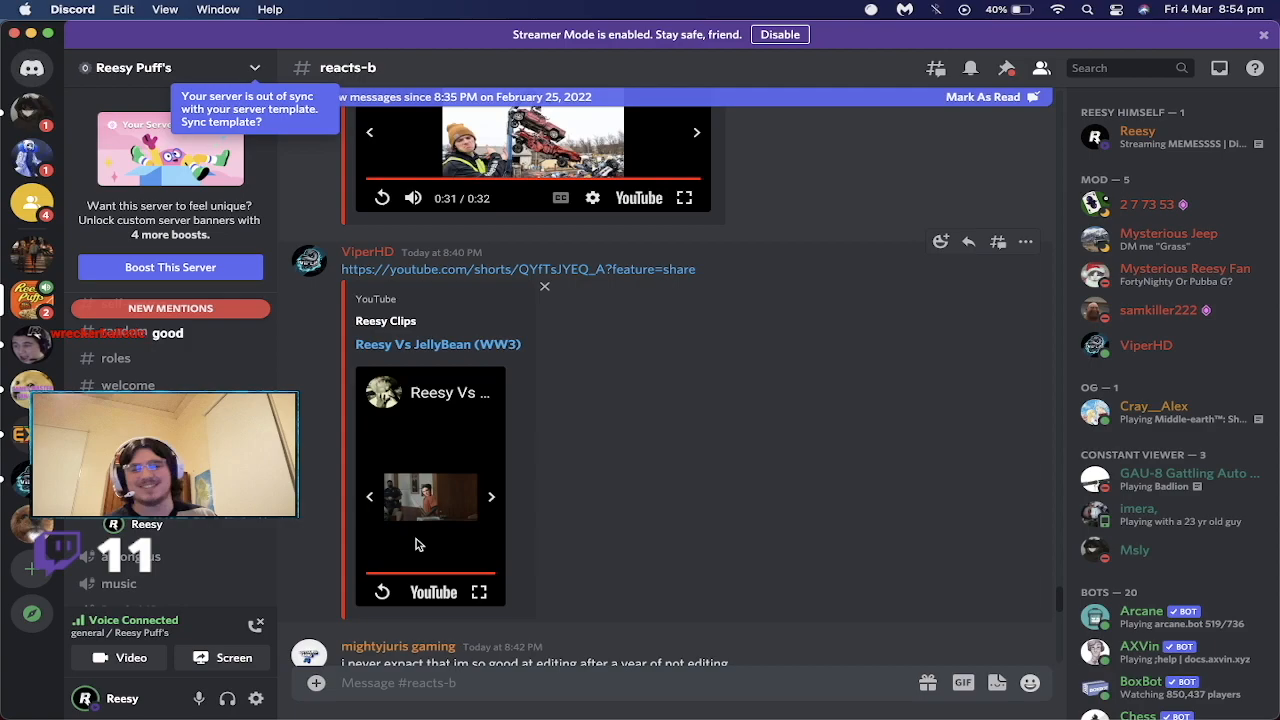